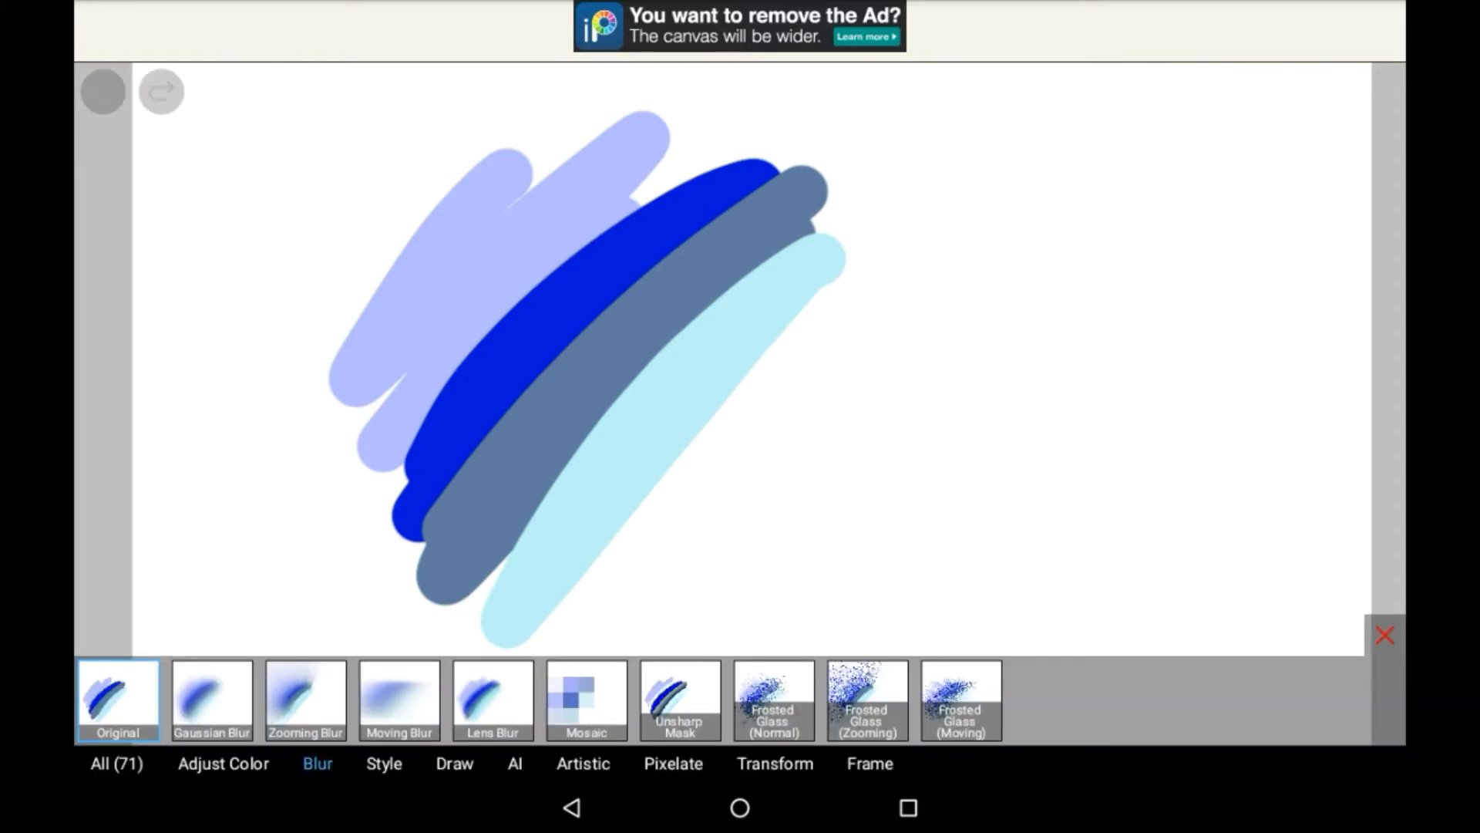
Apply a 17px Mosaic filter to the blue brush strokes.
left_click(586, 699)
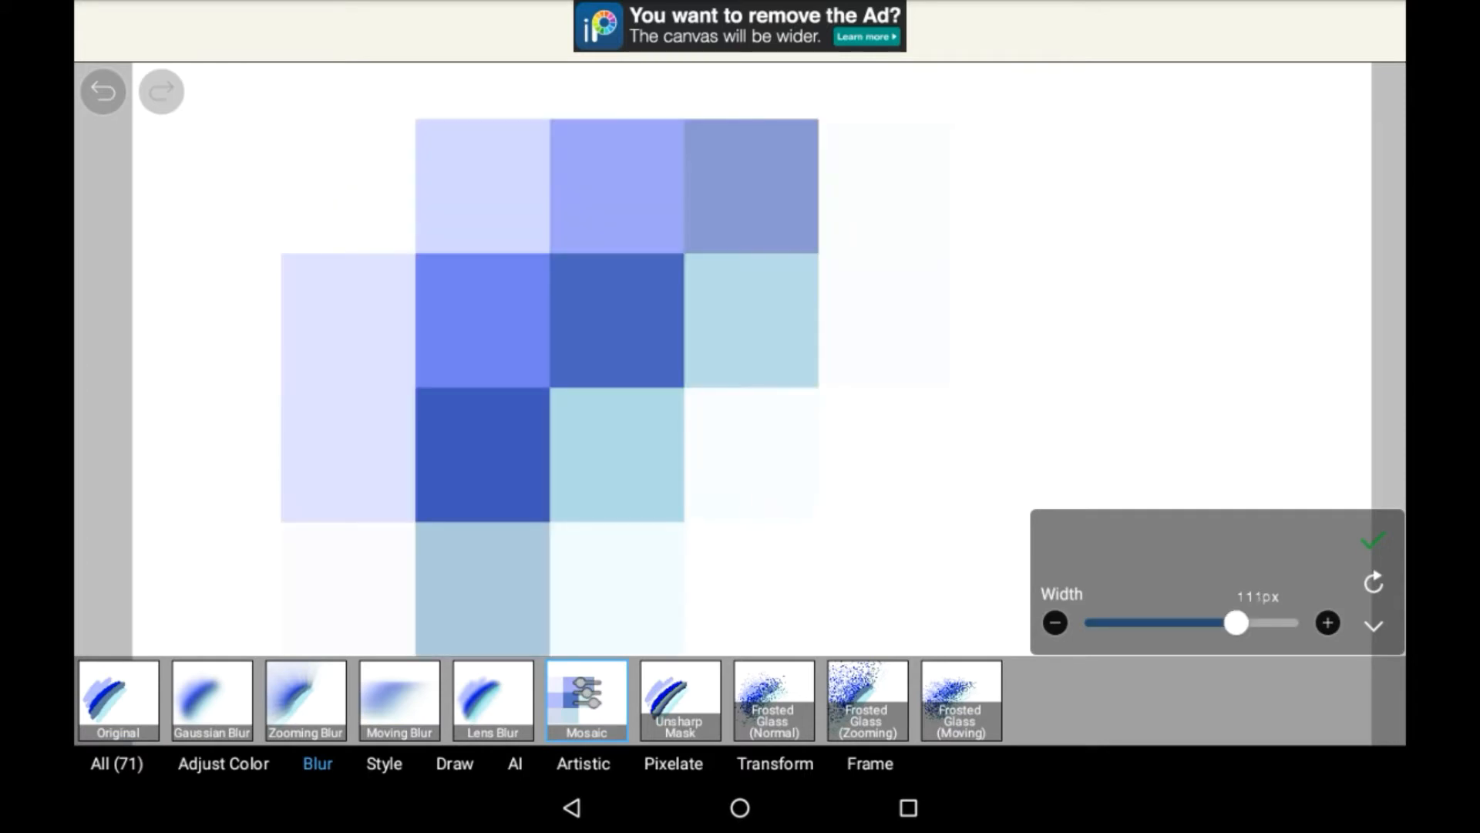
left_click_drag(1235, 622, 1145, 622)
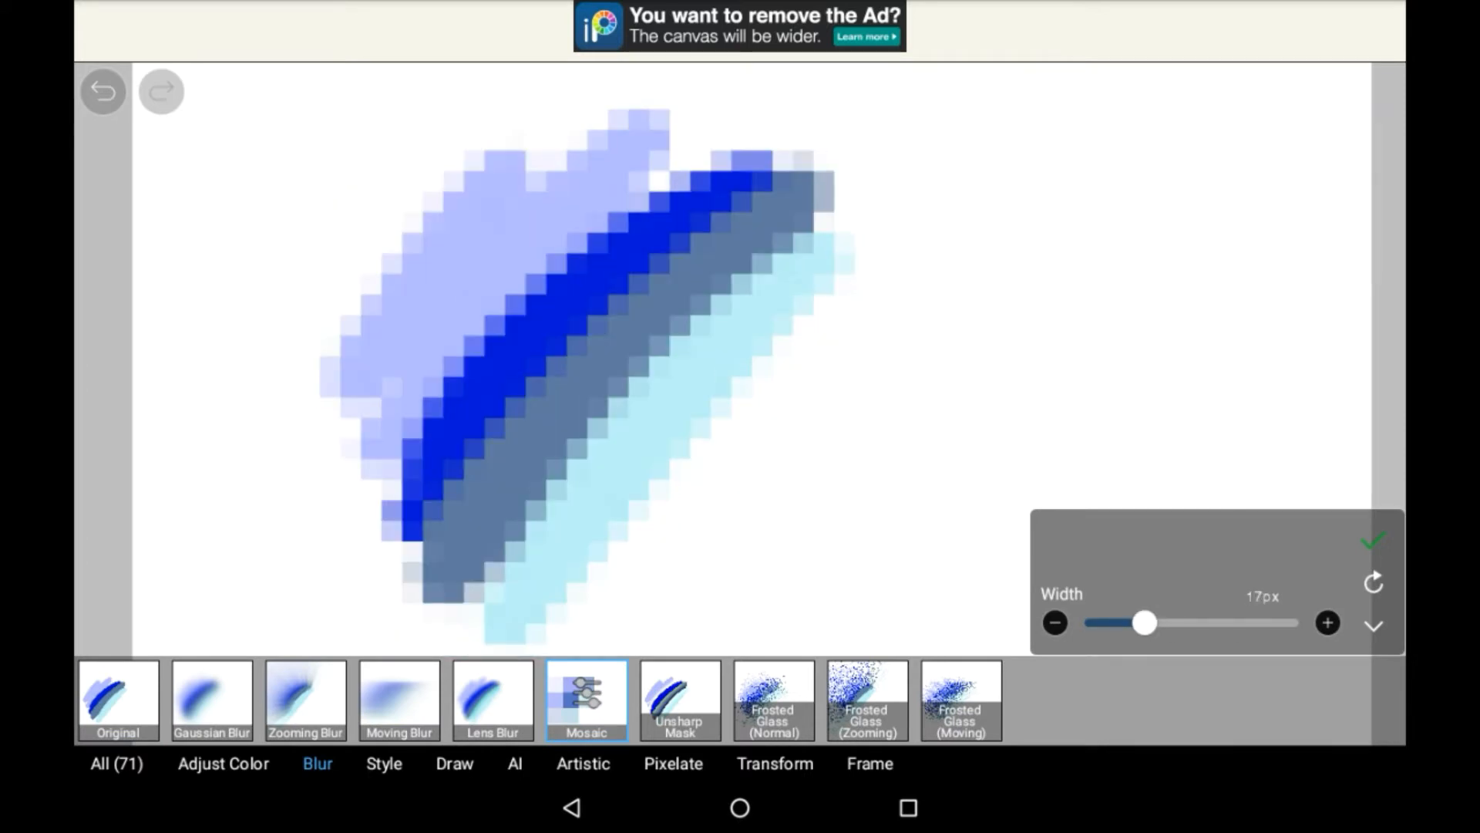
left_click(118, 700)
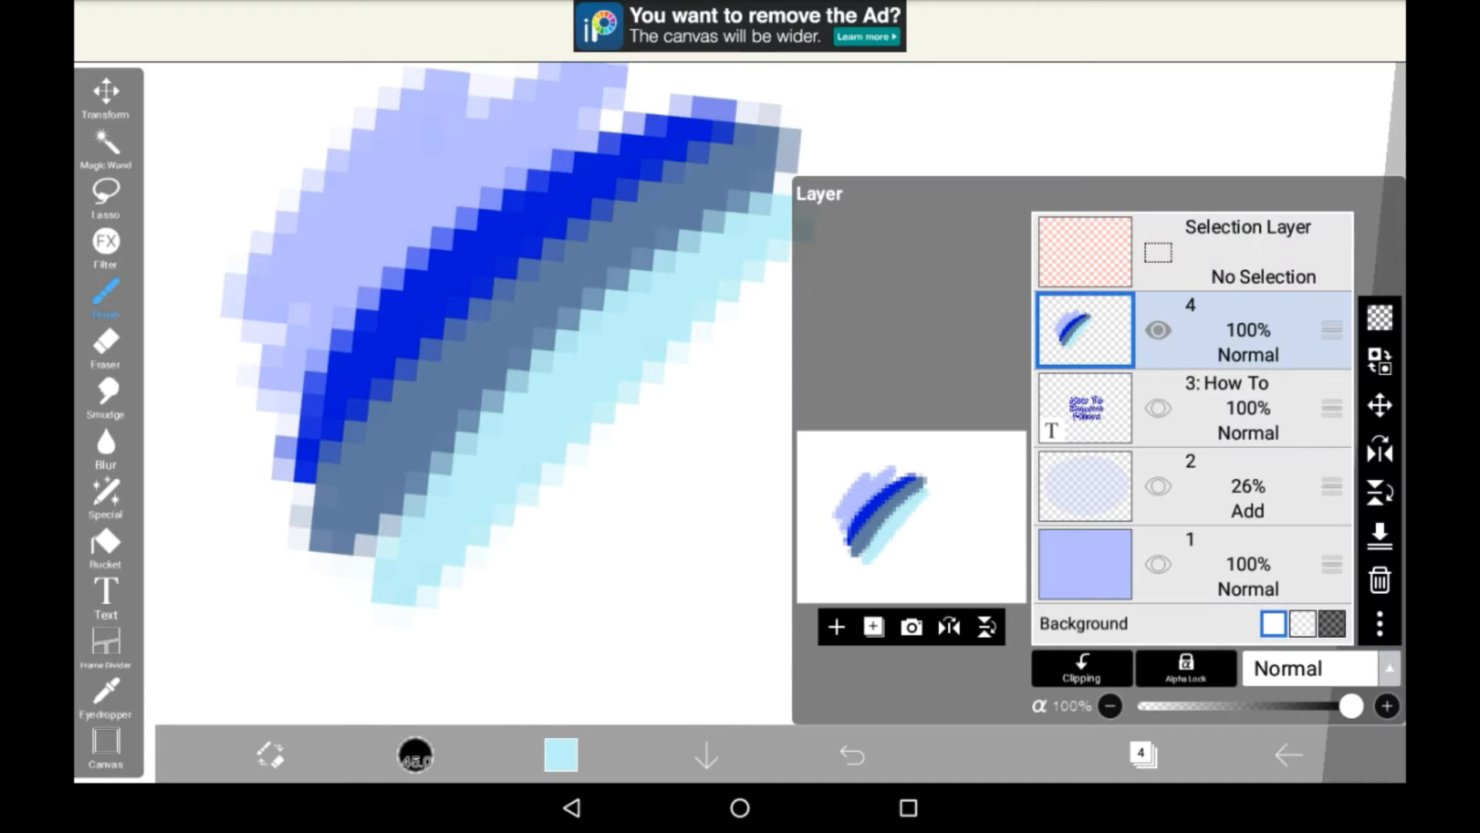
Toggle the layer count button to close the Layer panel.
left_click(1141, 754)
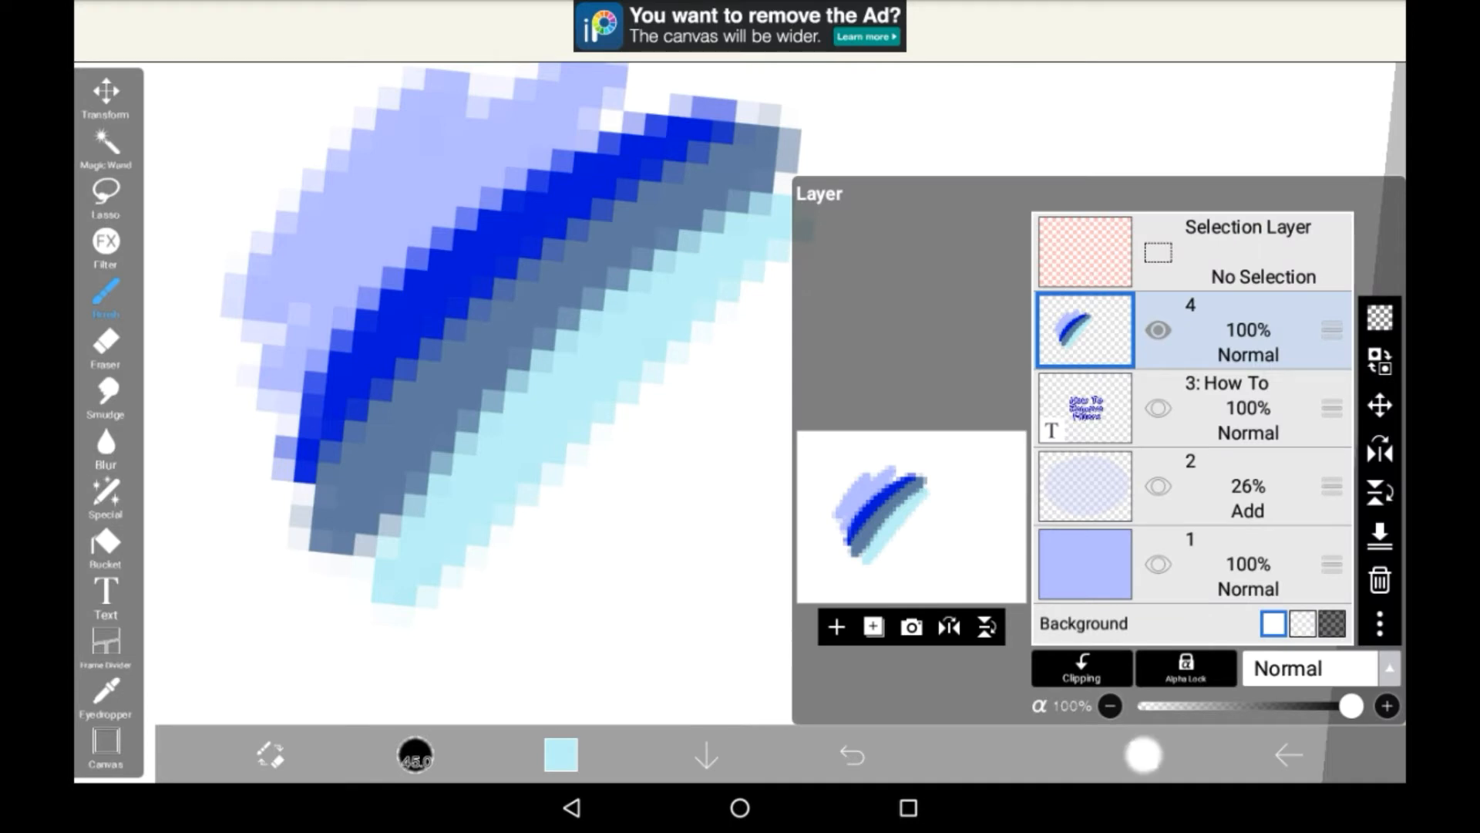
left_click(1143, 753)
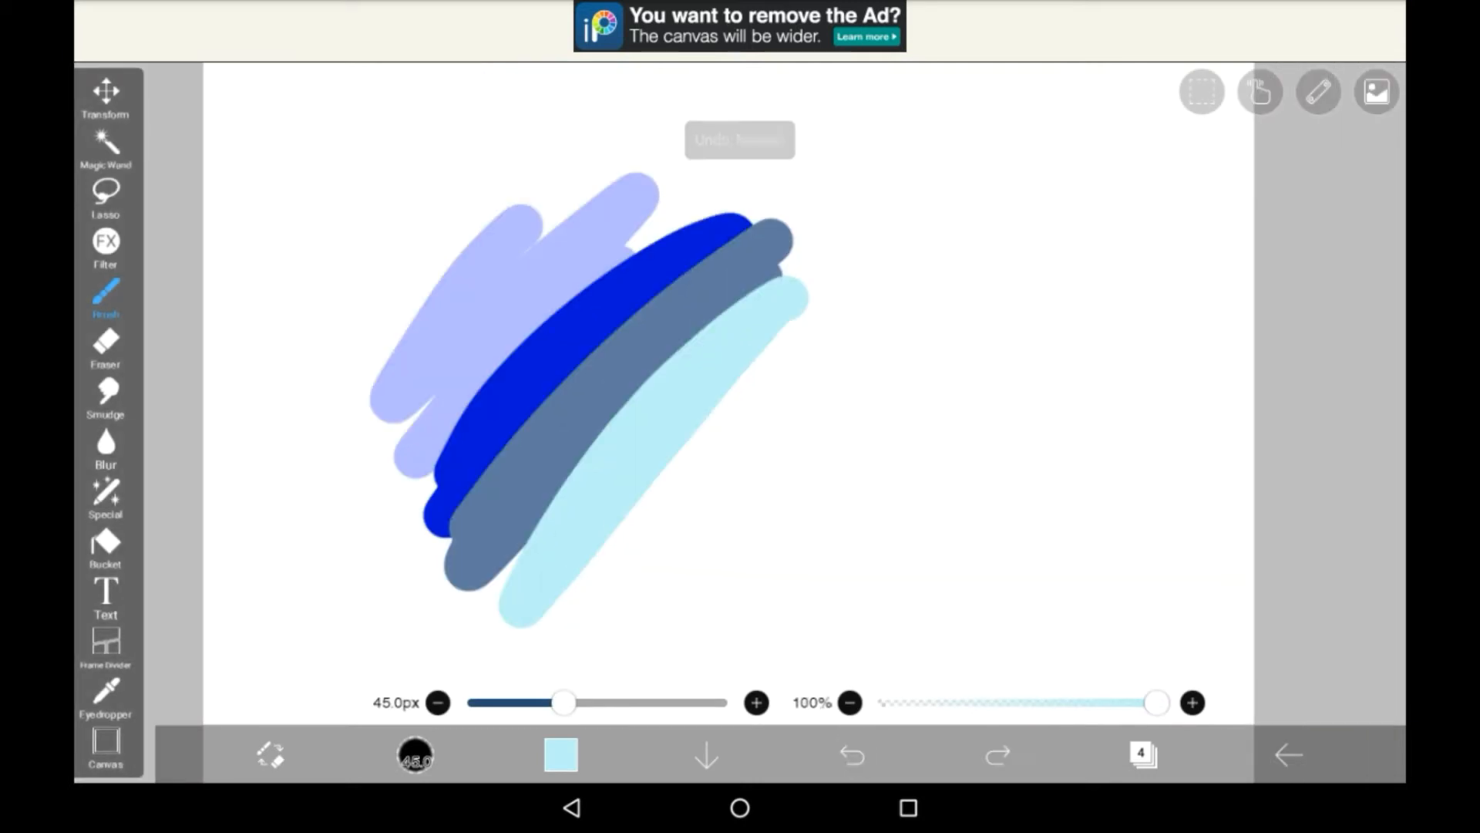
Undo the Mosaic effect and reopen the layer list.
left_click(850, 754)
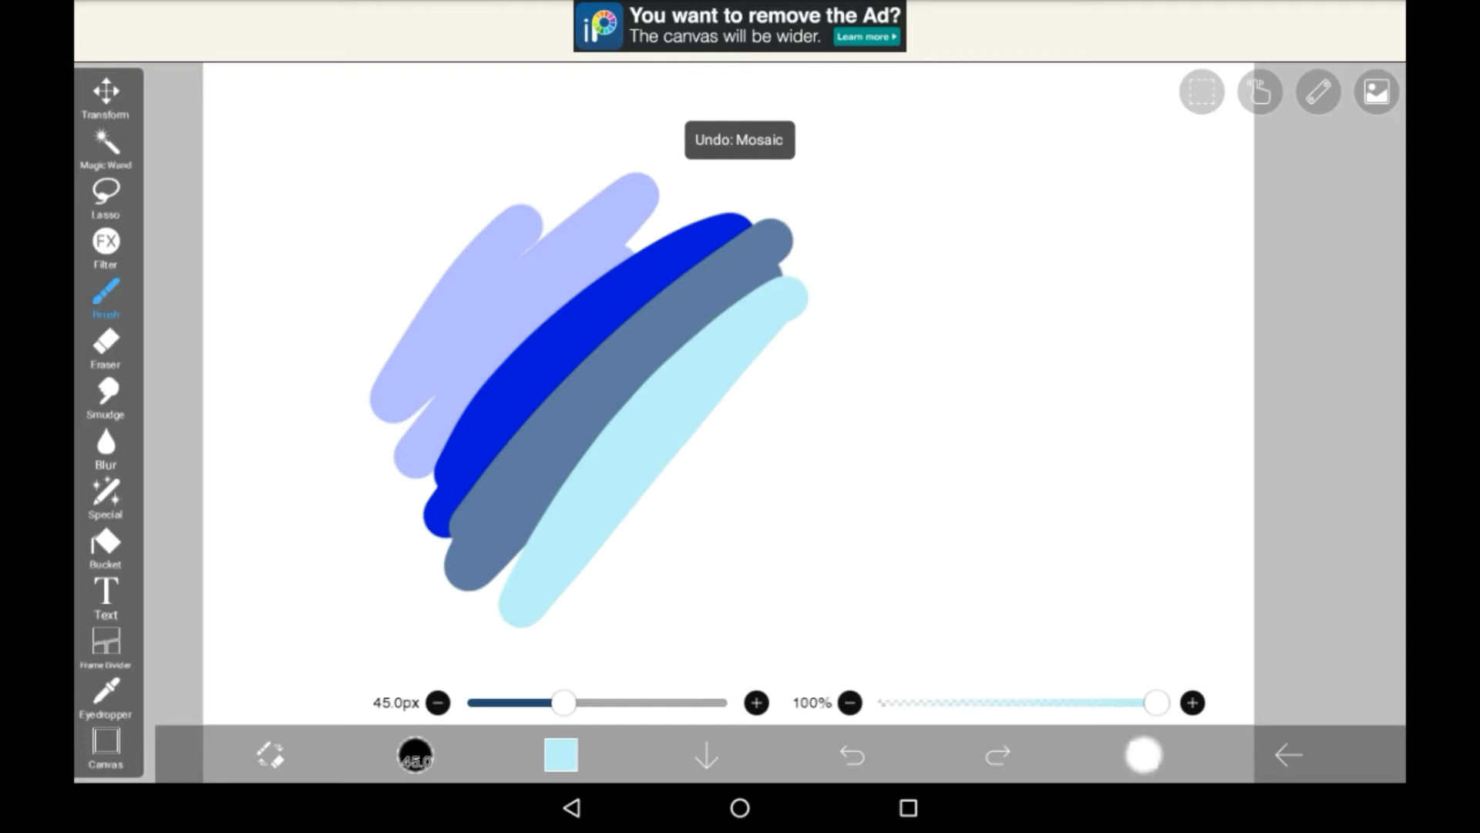
left_click(1141, 754)
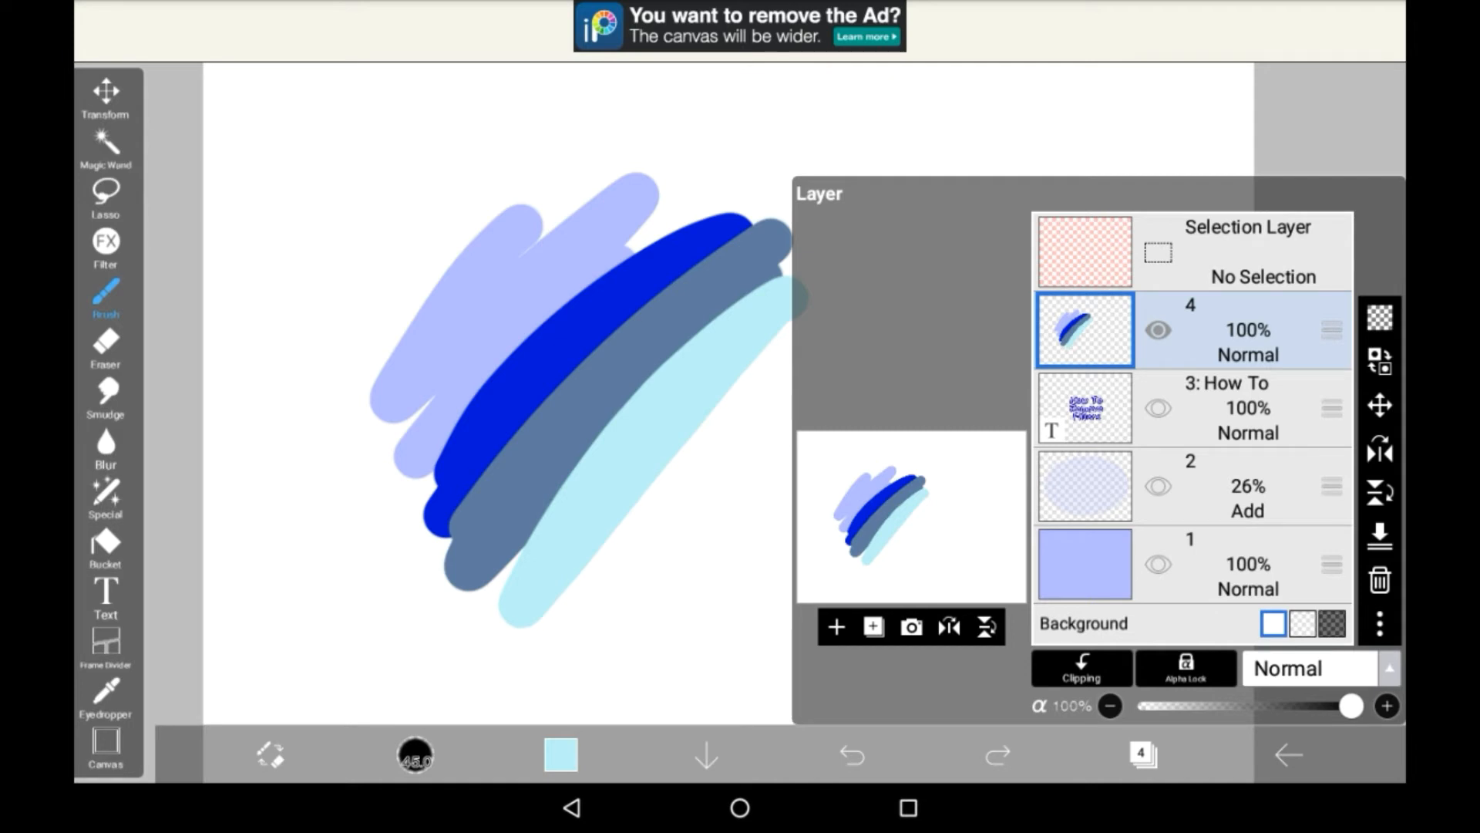
Duplicate the layer holding the blue strokes via the add-layer options.
left_click(872, 626)
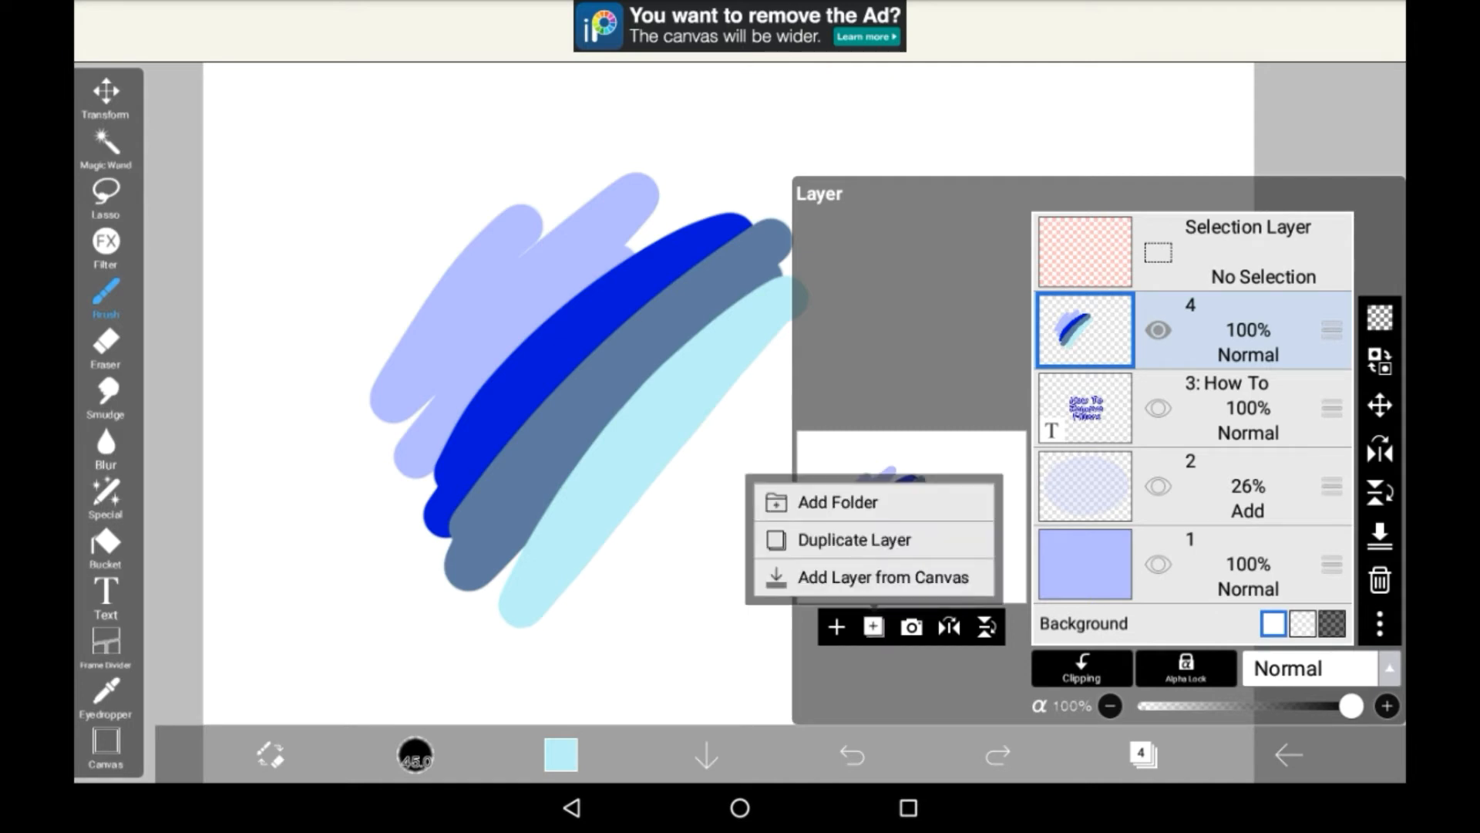
left_click(852, 538)
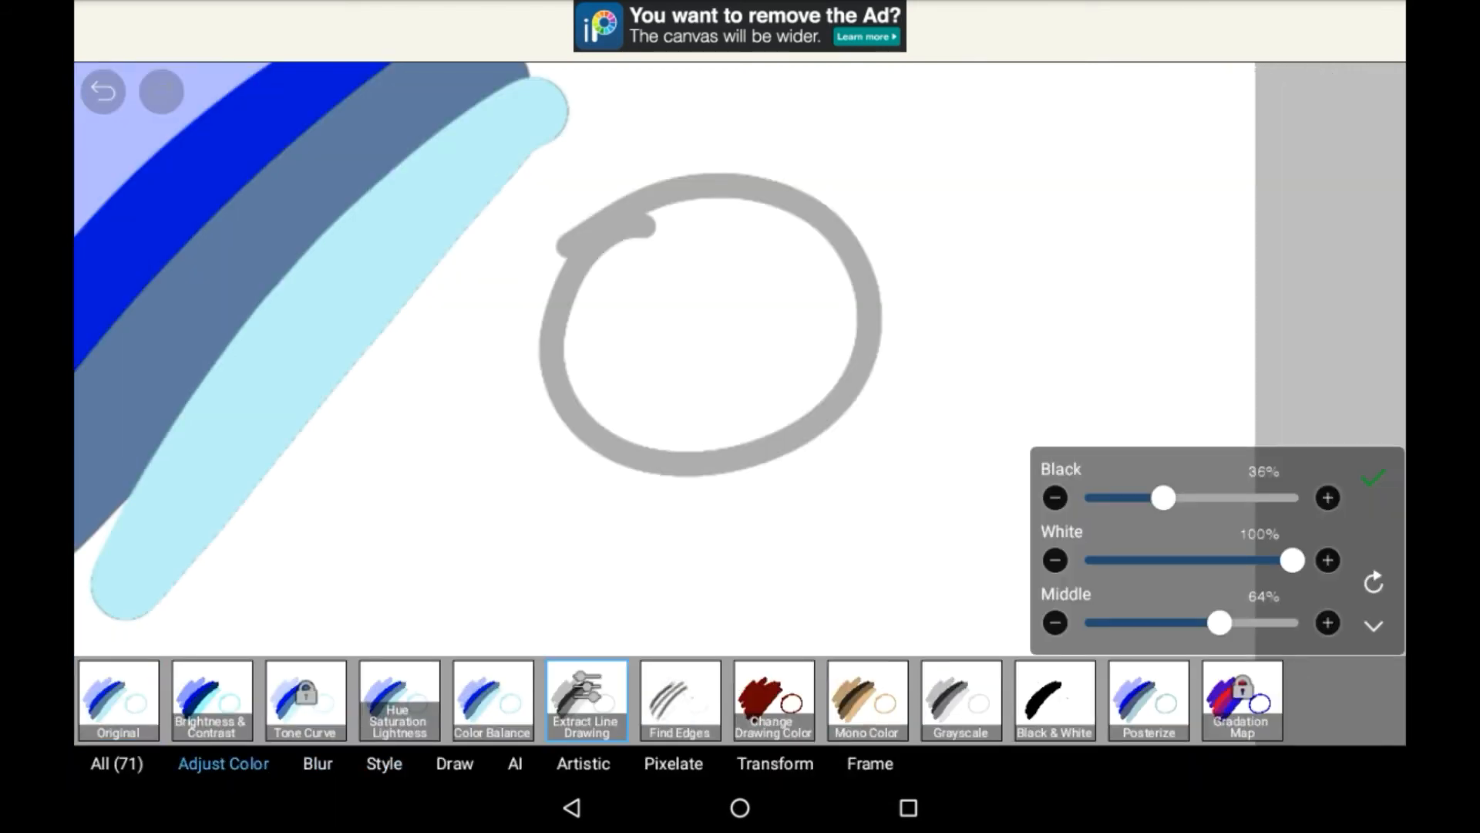
Preview Extract Line Drawing with Black raised and Mono Color, then discard the filter.
left_click_drag(1161, 497, 1257, 497)
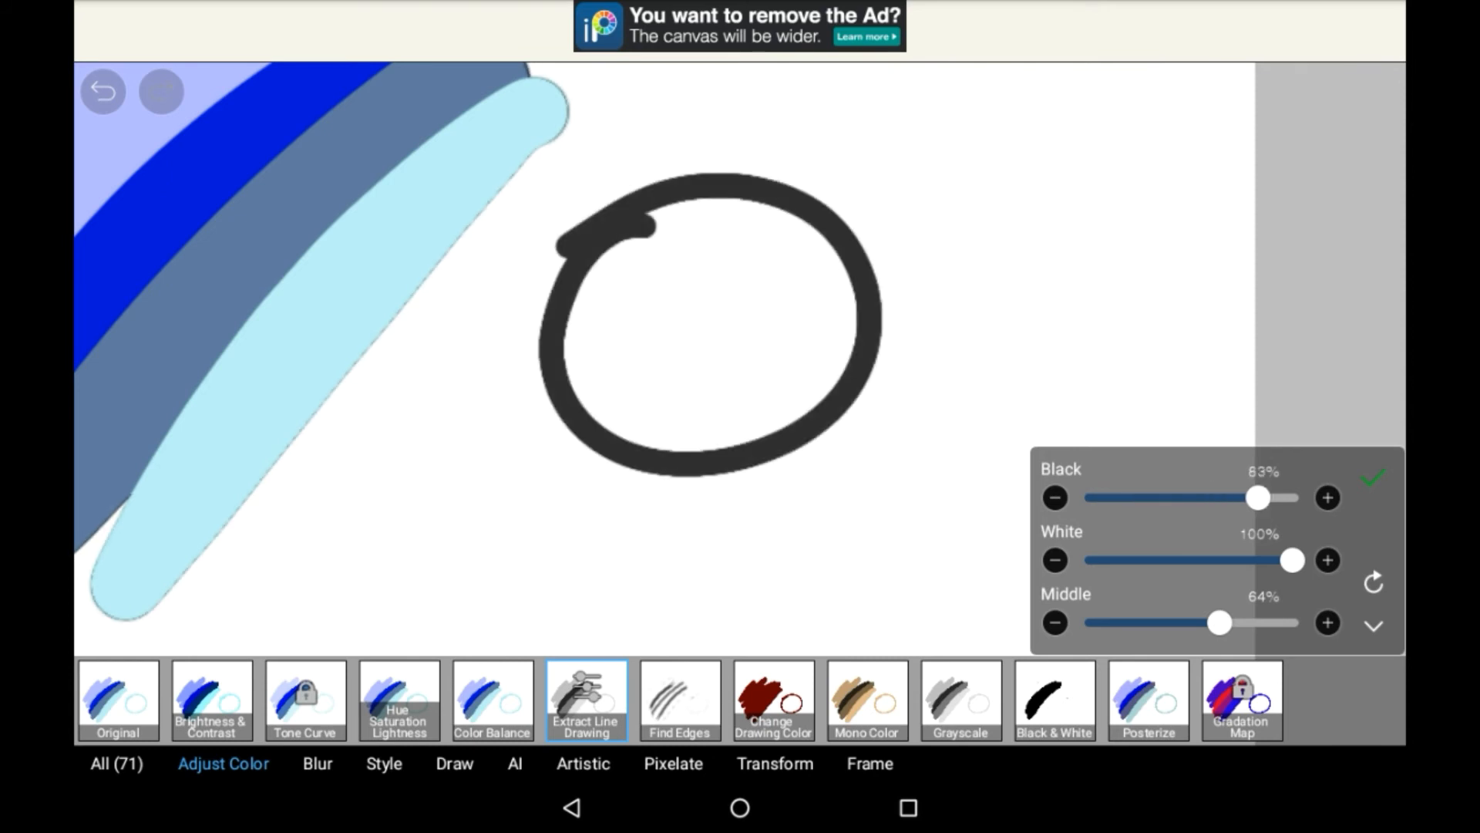
left_click_drag(1256, 498, 1265, 498)
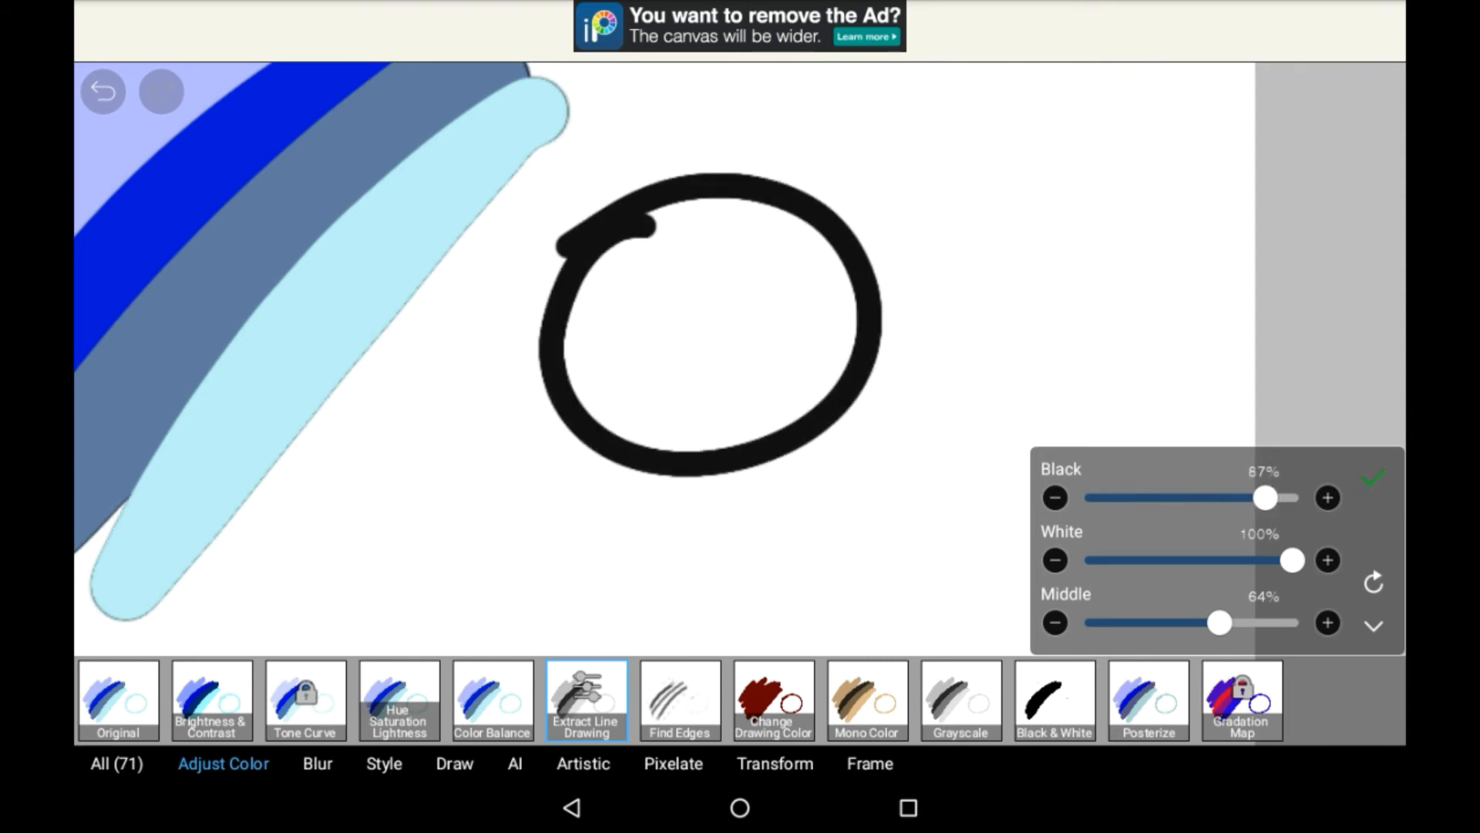
left_click(865, 699)
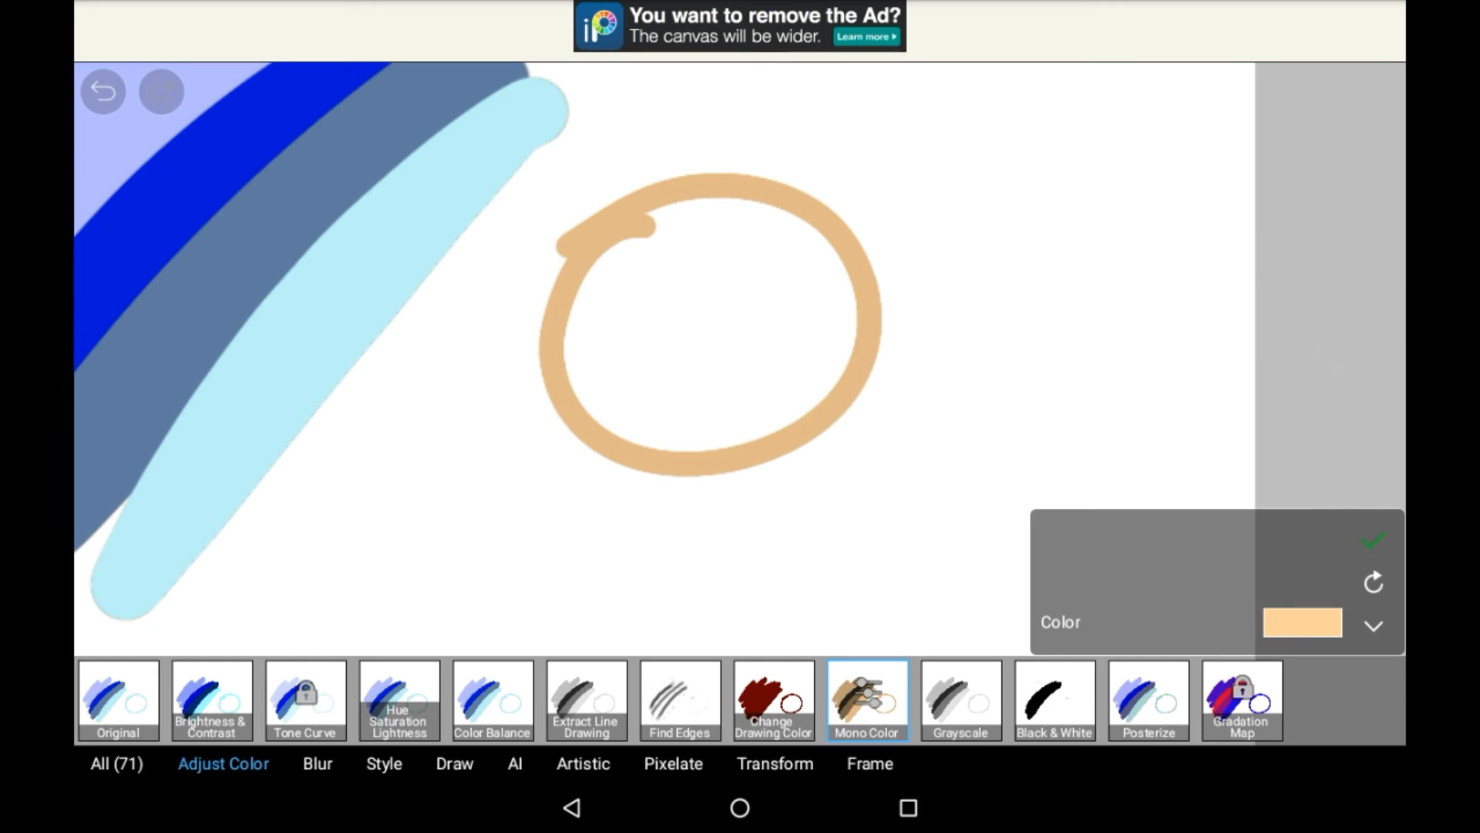
left_click(1372, 539)
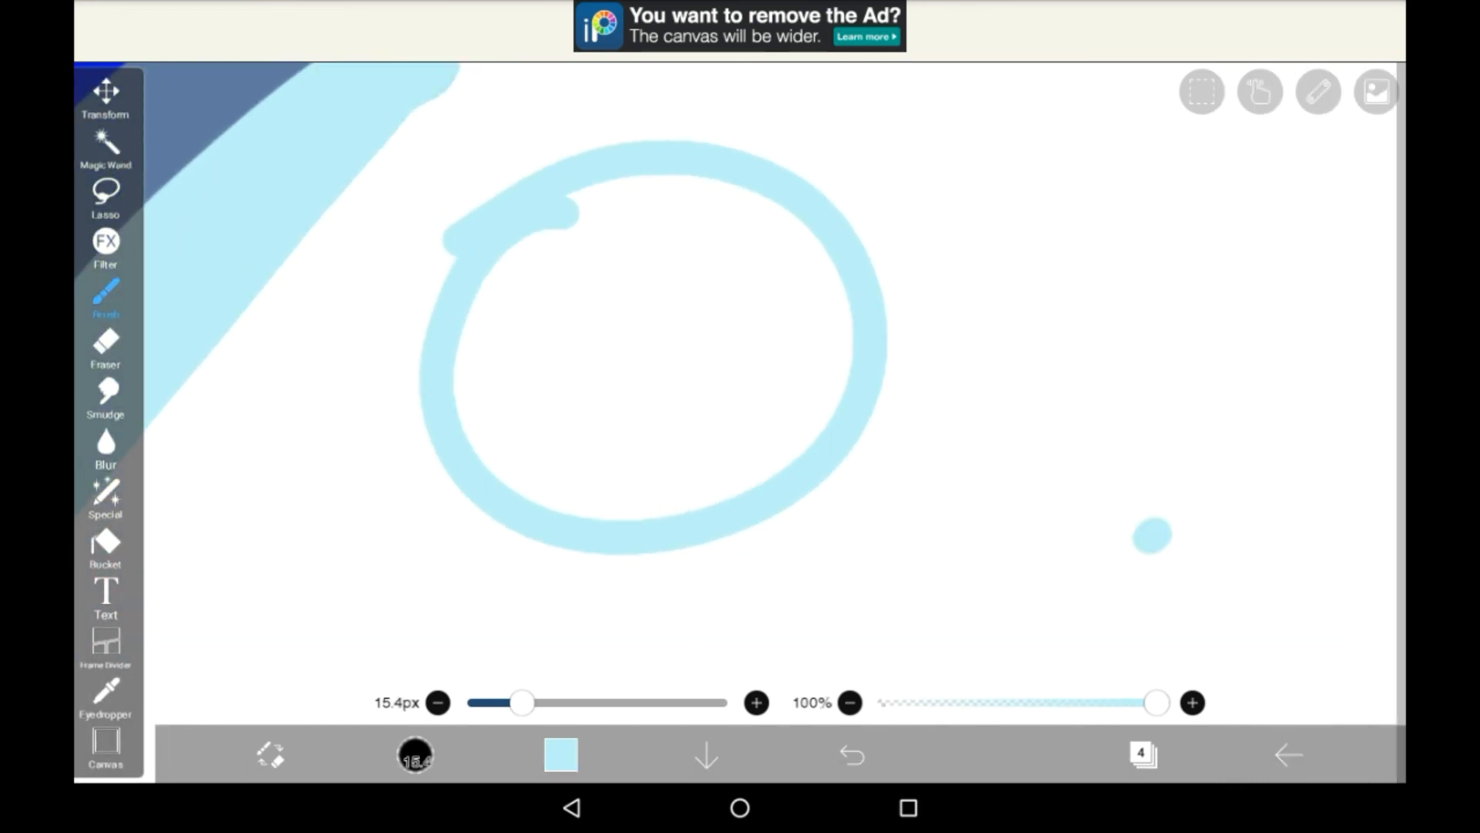
Draw a light blue diagonal line and zigzag strokes right of the circle.
left_click_drag(920, 514, 1256, 232)
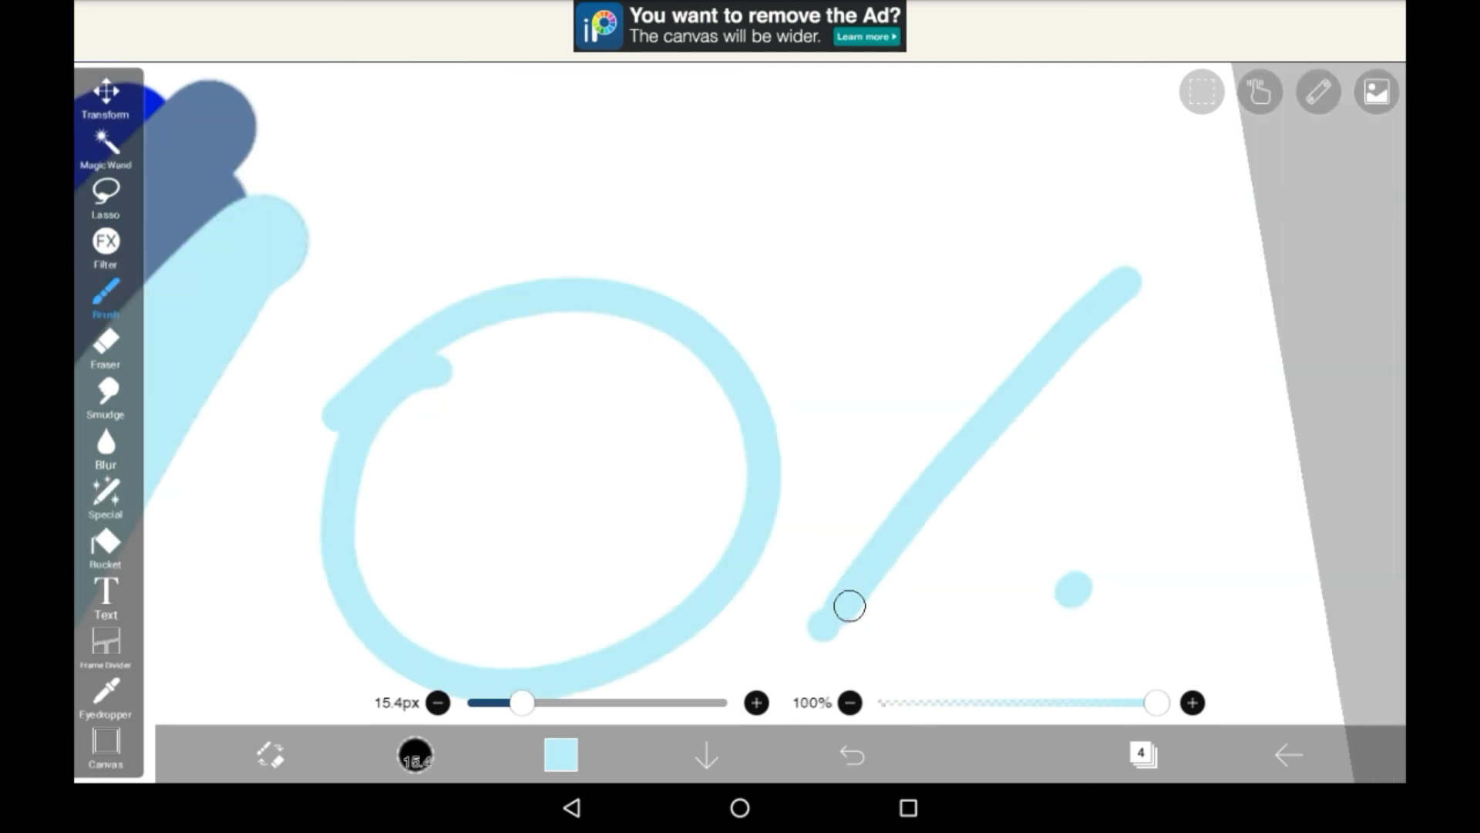
left_click_drag(850, 605, 1255, 396)
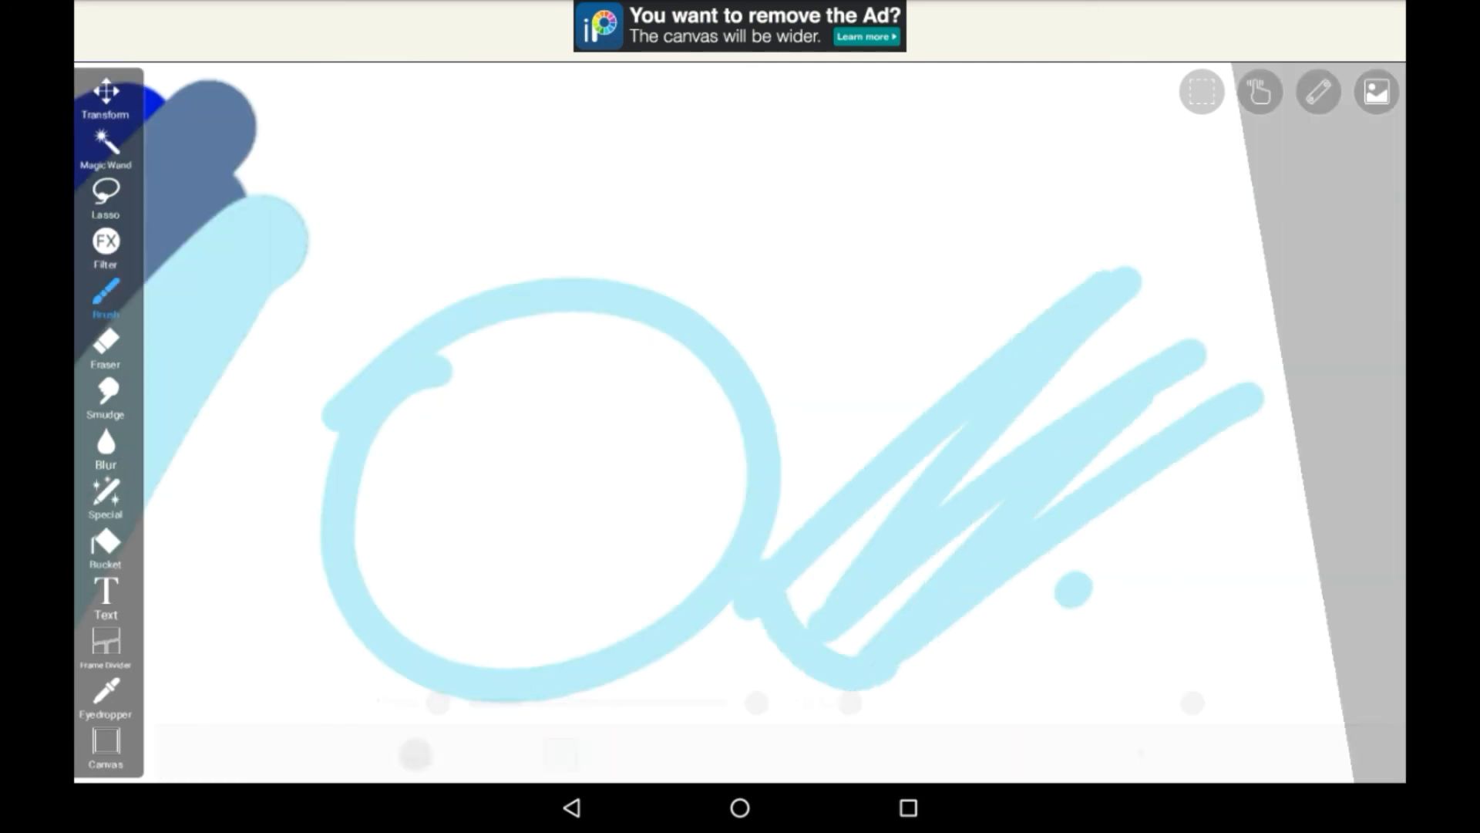